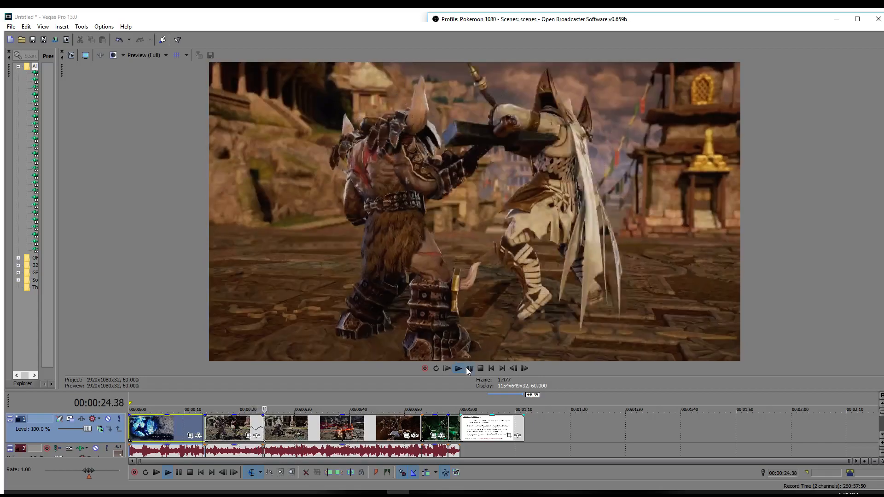
Pause the preview at about 24 seconds on Astaroth's weapon clash with the white-armoured fighter.
left_click(469, 368)
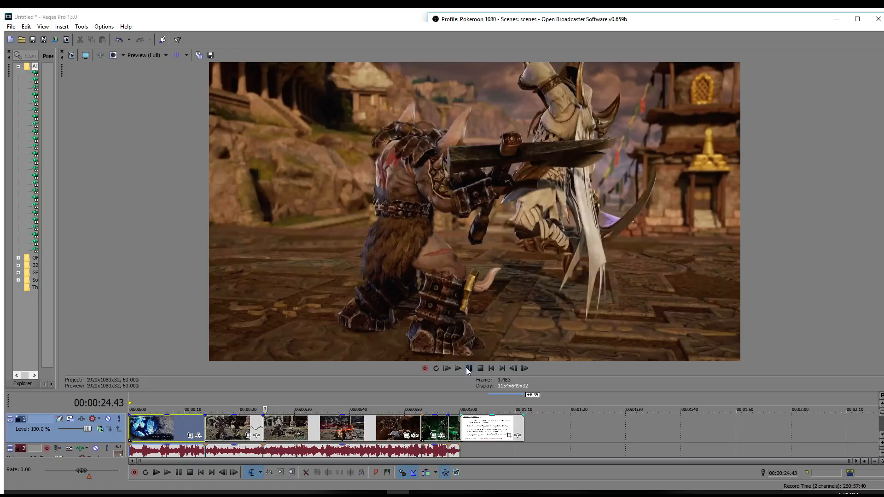
Resume playback and stop near 34 seconds on Astaroth in the green-crystal arena.
left_click(446, 368)
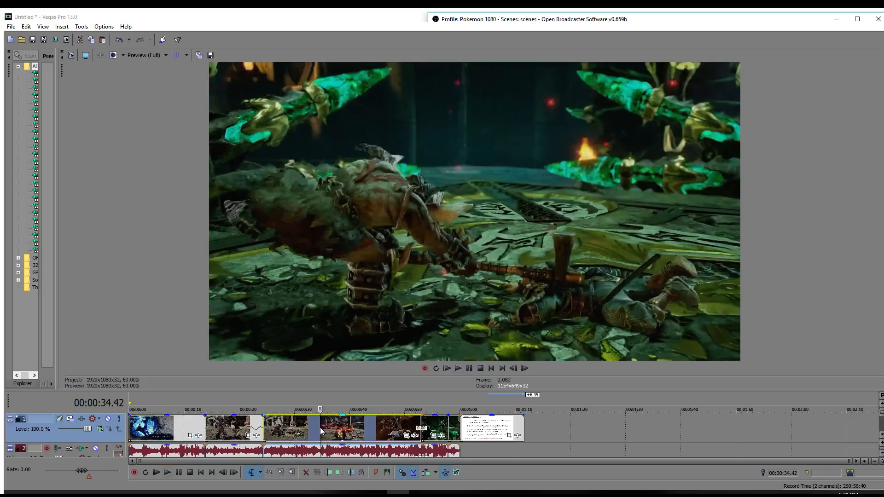
Play on from 34 seconds into the fiery red sword-slash scene around 38 seconds.
left_click(469, 369)
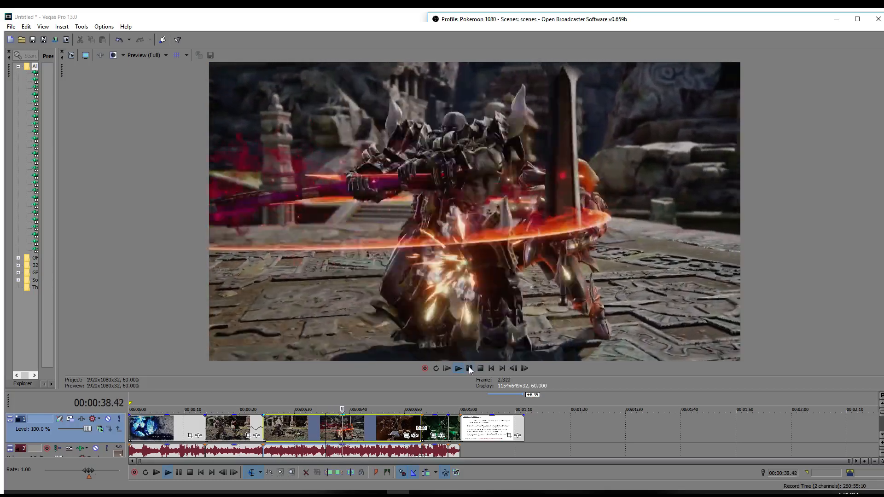
Pause, then replay from about 35 seconds through the fiery burst near 52 seconds.
left_click(459, 368)
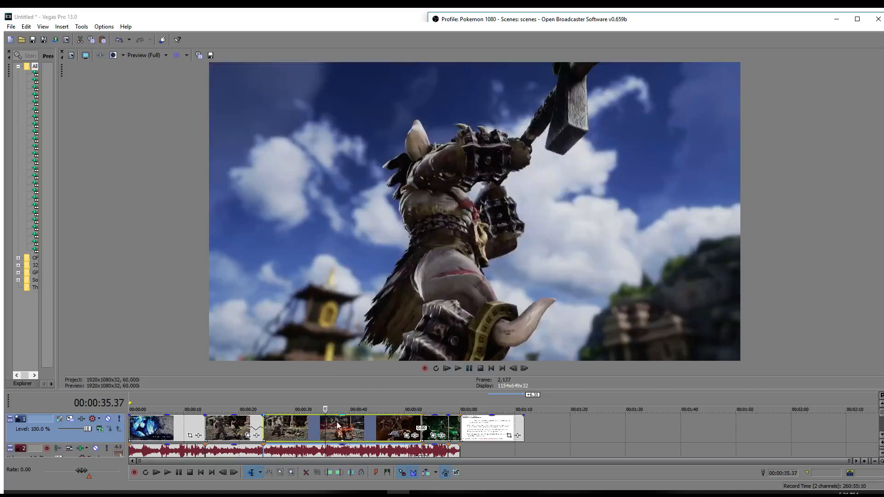
left_click(446, 368)
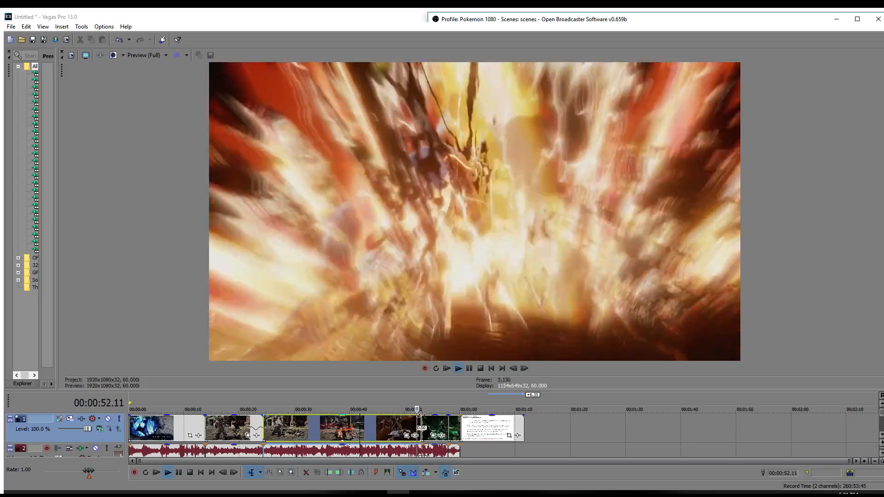
Pause, then replay from about 47 seconds to the Astaroth close-up near 54 seconds.
left_click(468, 369)
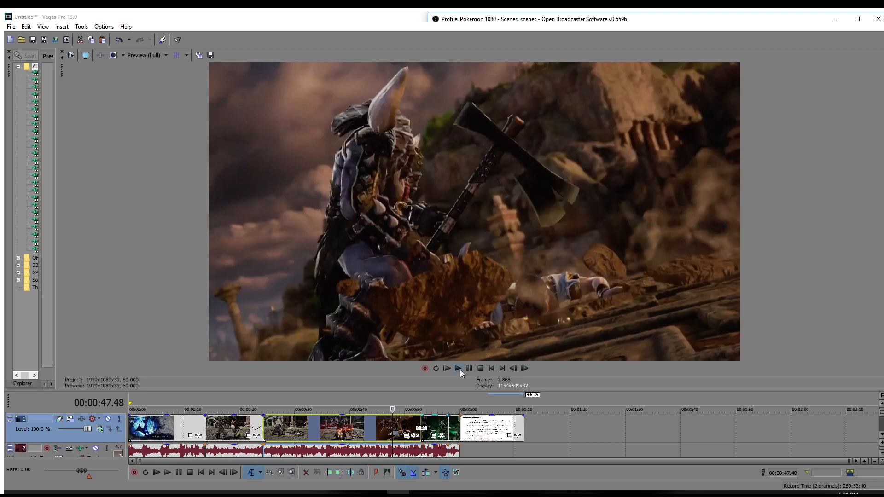
left_click(447, 368)
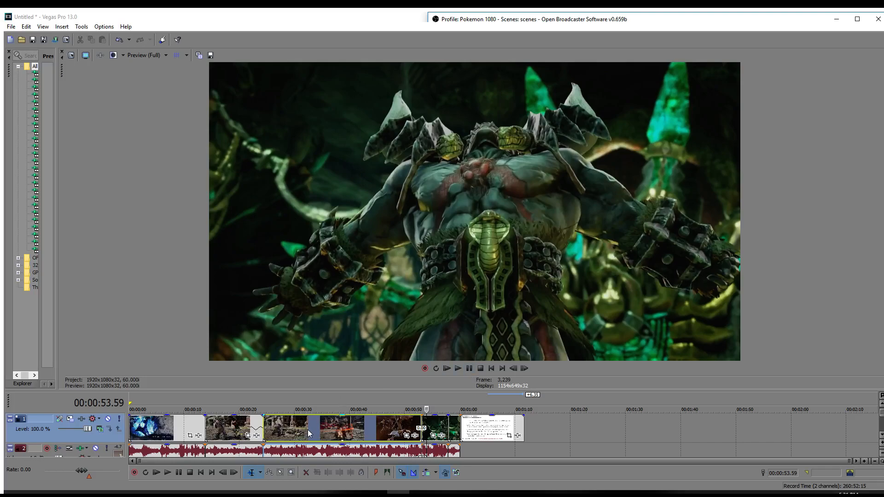
mouse_move(194, 431)
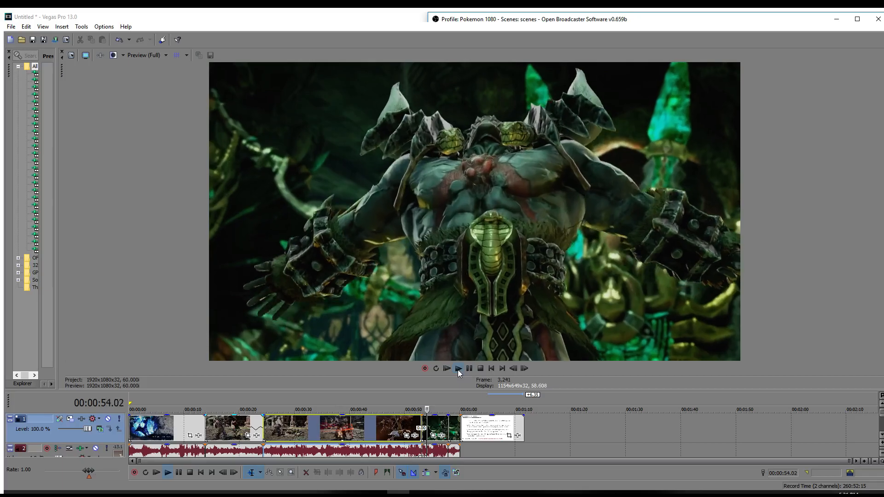
left_click(457, 368)
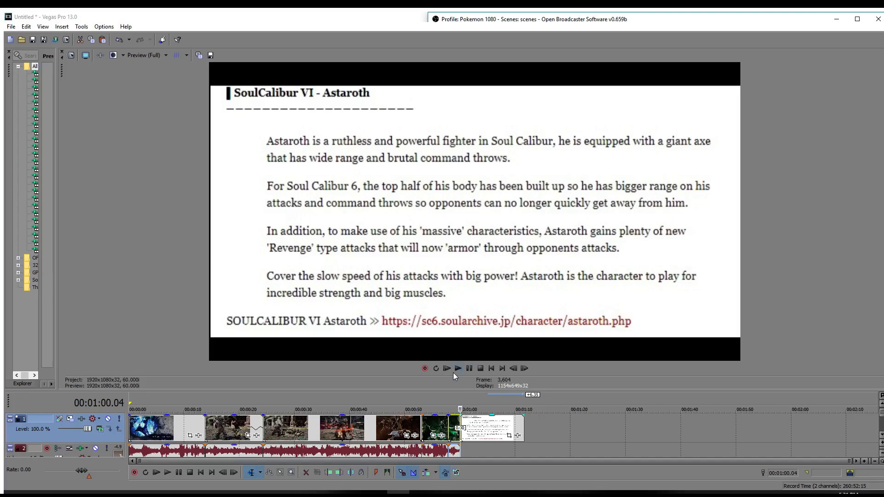
Stop playback near 1:09 on the closing SoulCalibur VI Astaroth text card.
left_click(457, 368)
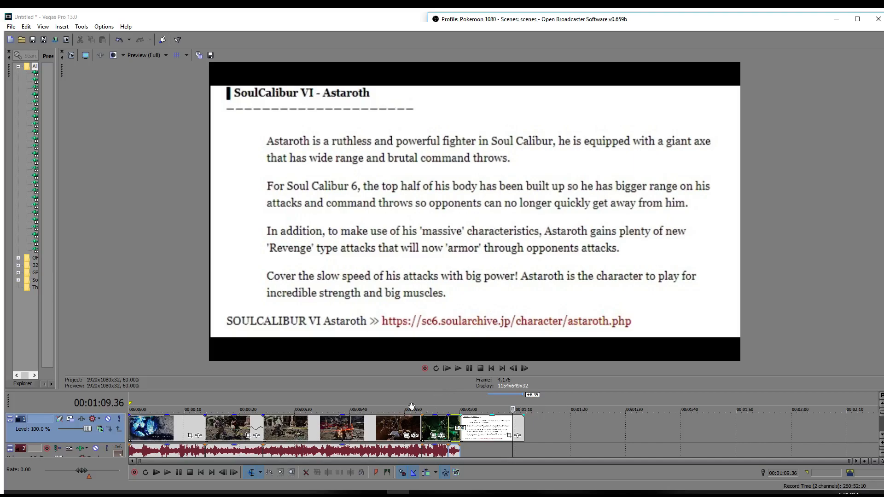
mouse_move(399, 424)
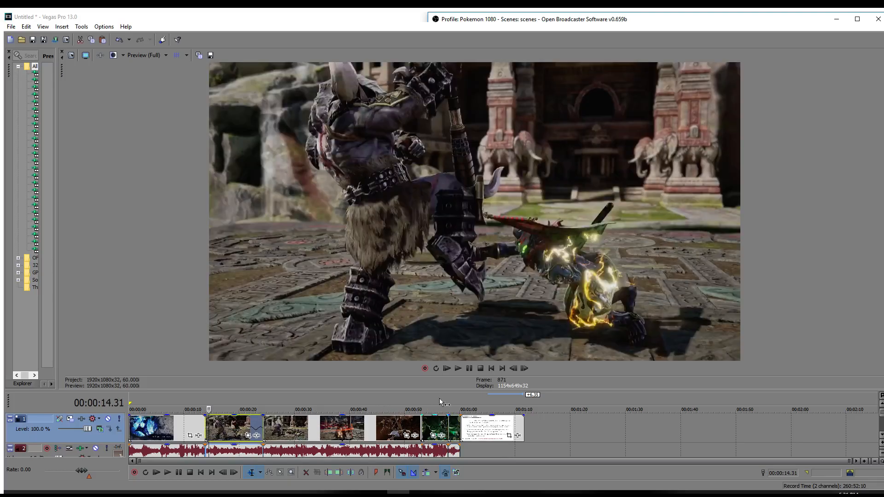
Play the trailer from the second clip to Astaroth's golden shockwave near 26 seconds.
left_click(458, 368)
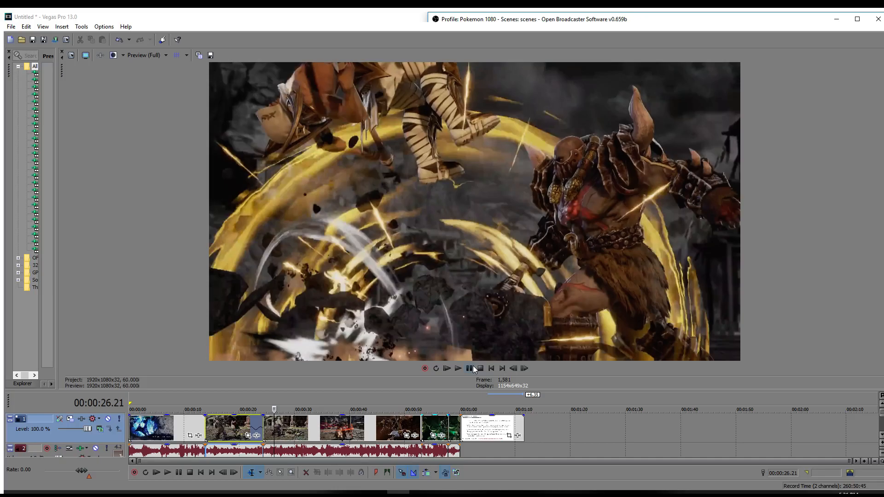
Resume playback and stop near 54 seconds on the Astaroth close-up.
left_click(447, 368)
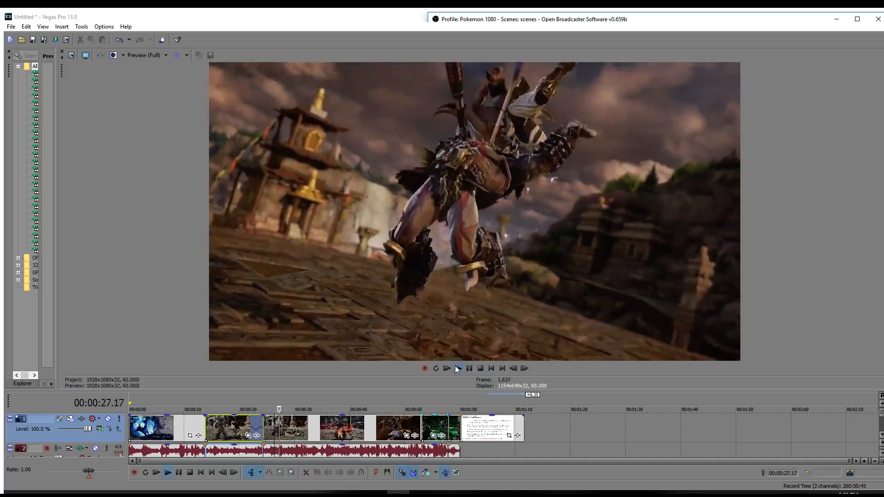
left_click(446, 368)
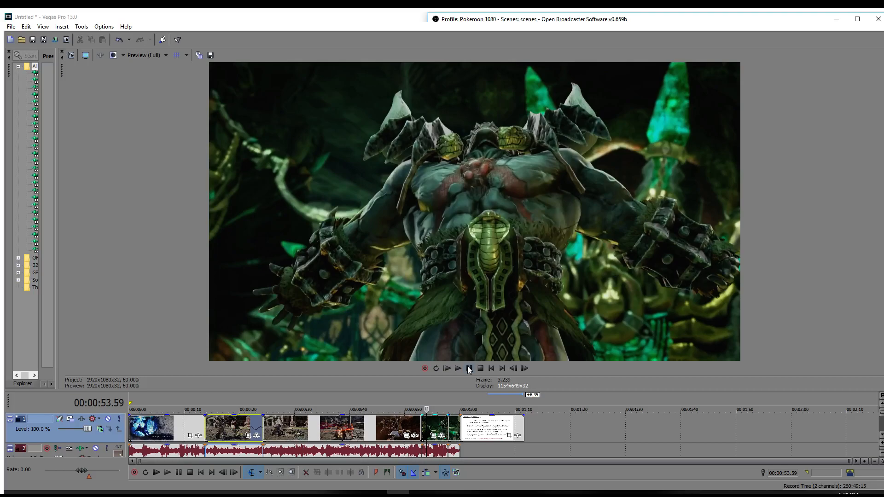
Play the final trailer clip to the red-tinted Astaroth close-up near 59 seconds.
left_click(446, 368)
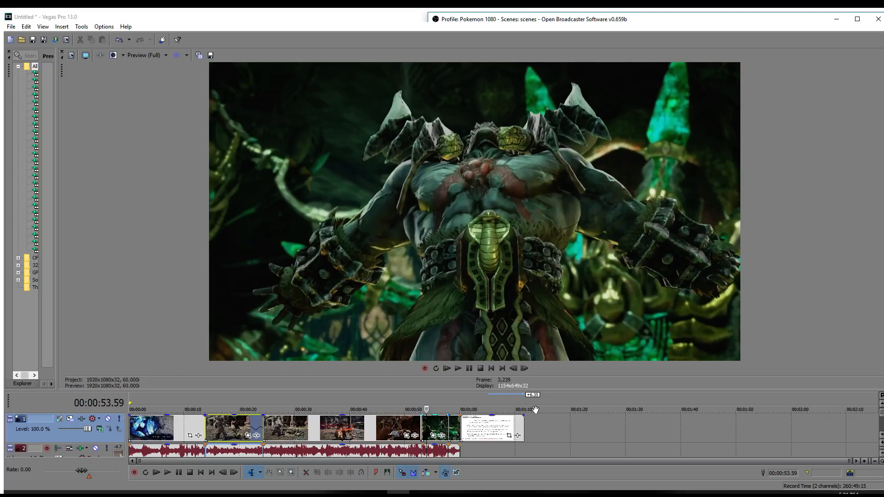
mouse_move(445, 388)
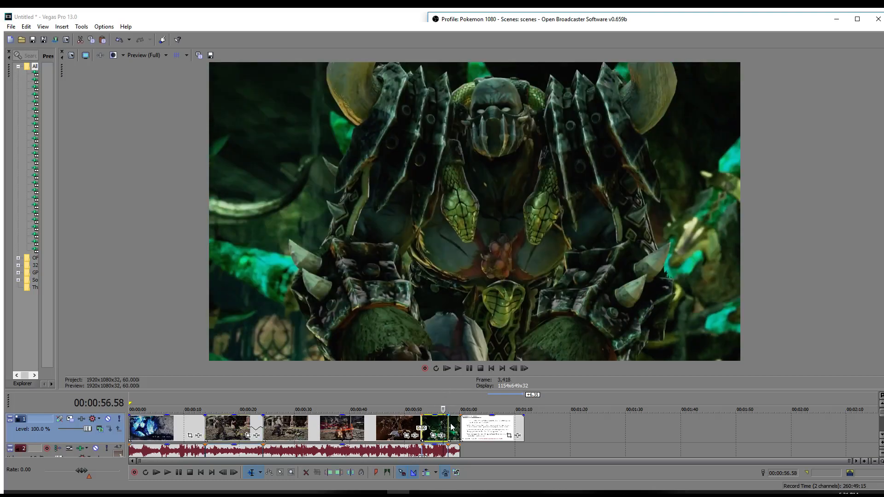
left_click(457, 367)
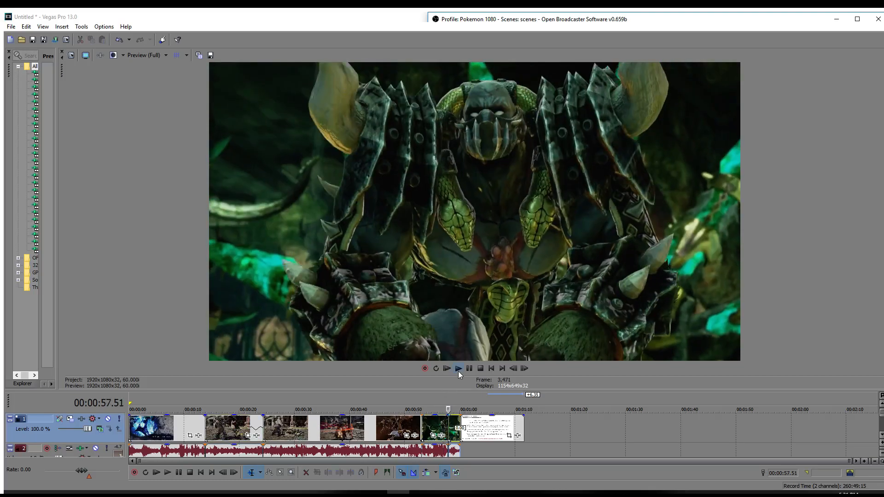
left_click(458, 368)
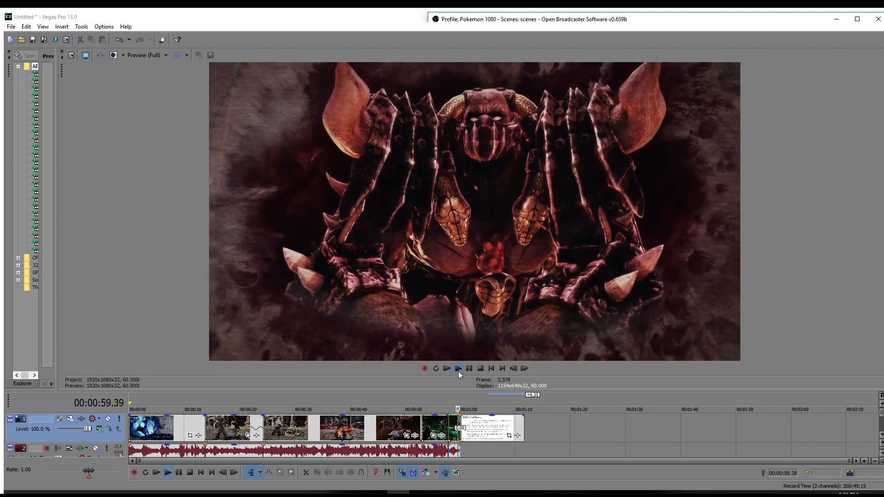